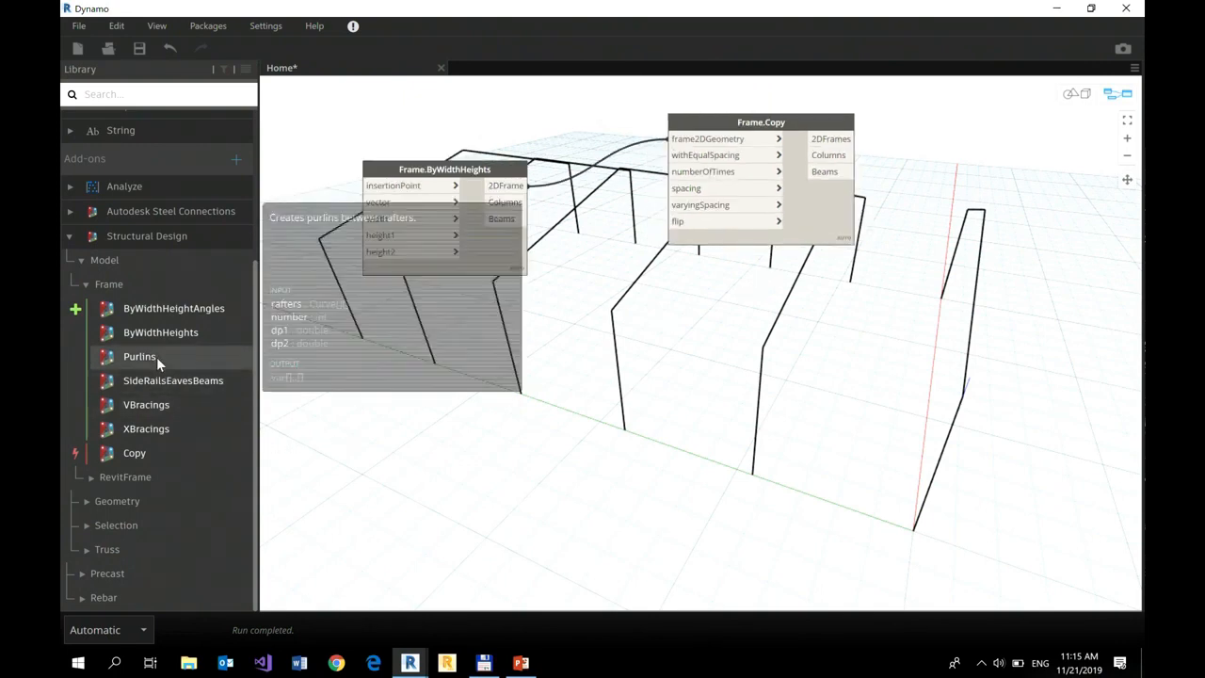
Step: Place Frame.Purlins and Frame.SideRailsEavesBeams nodes next to Frame.Copy
click(139, 356)
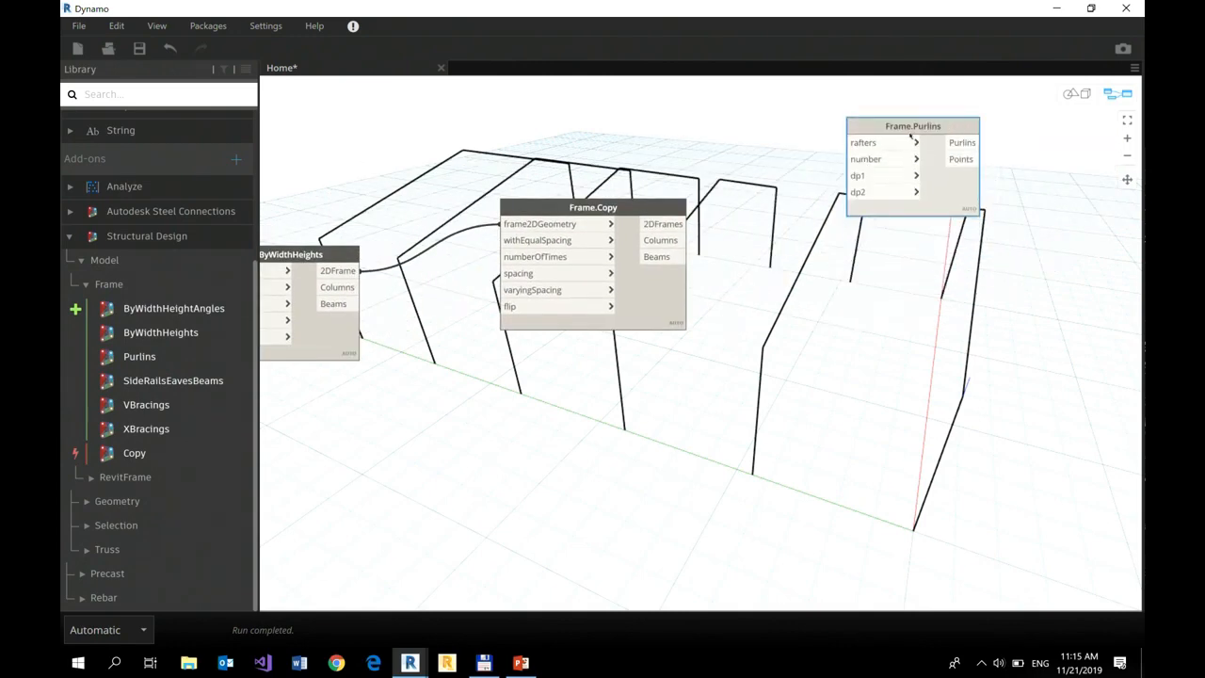
mouse_move(146, 405)
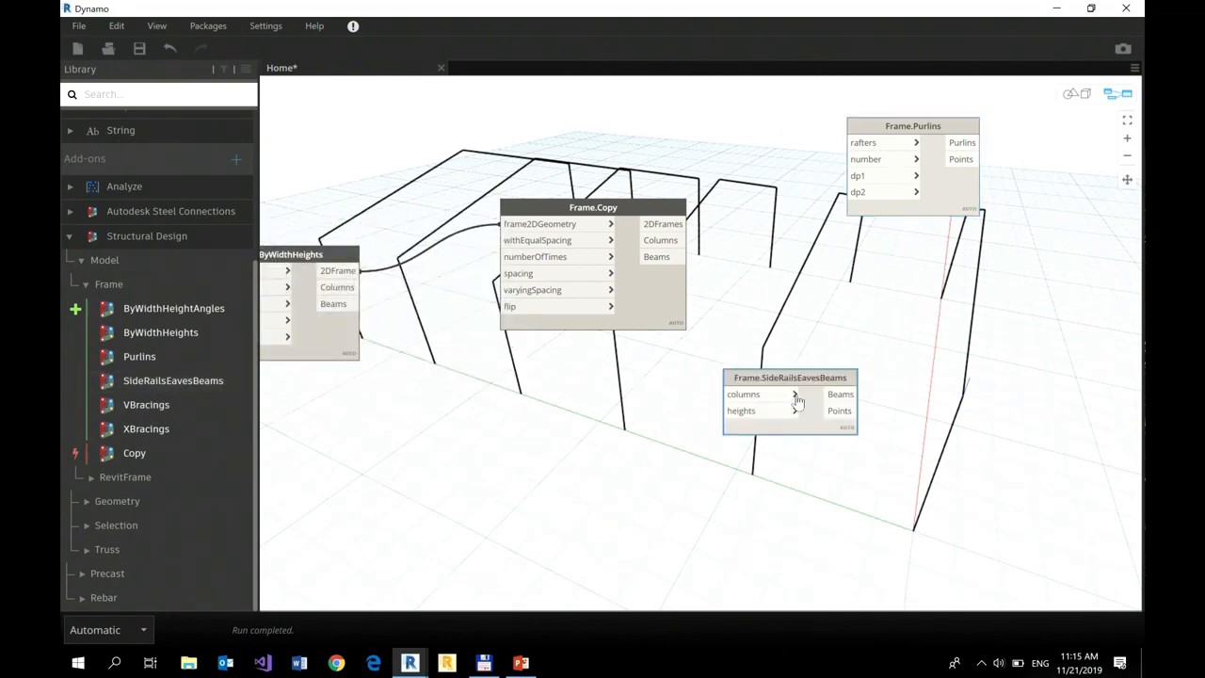
drag(790, 376, 893, 333)
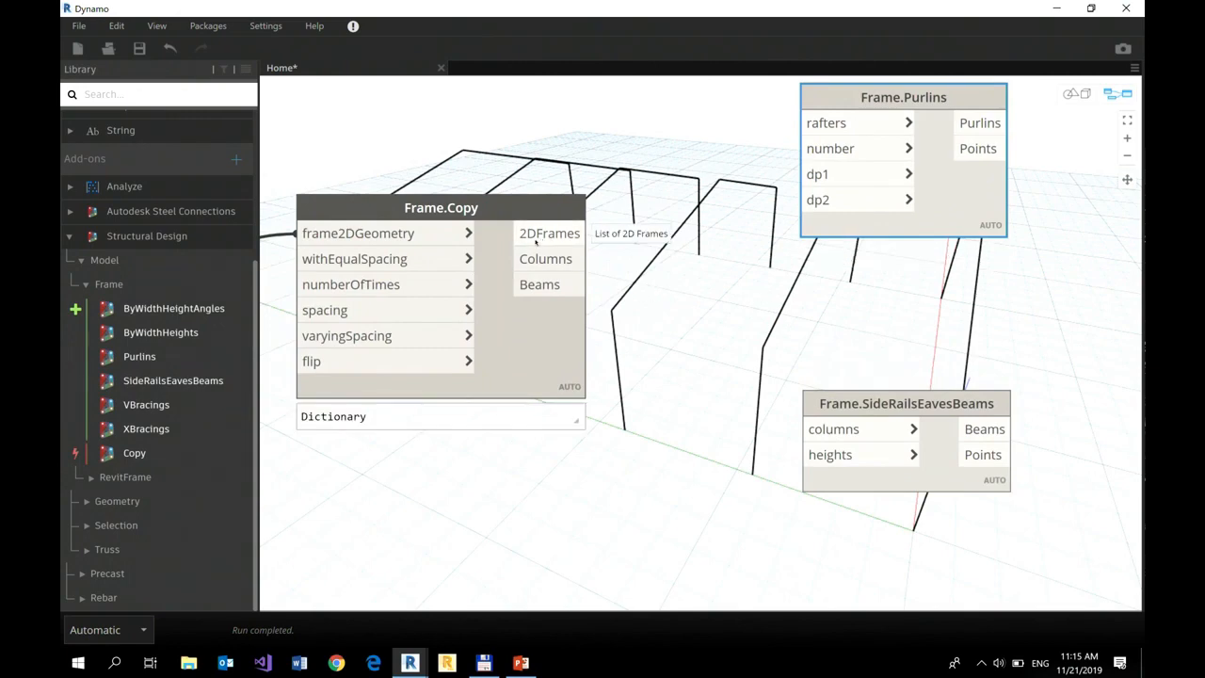
mouse_move(859, 122)
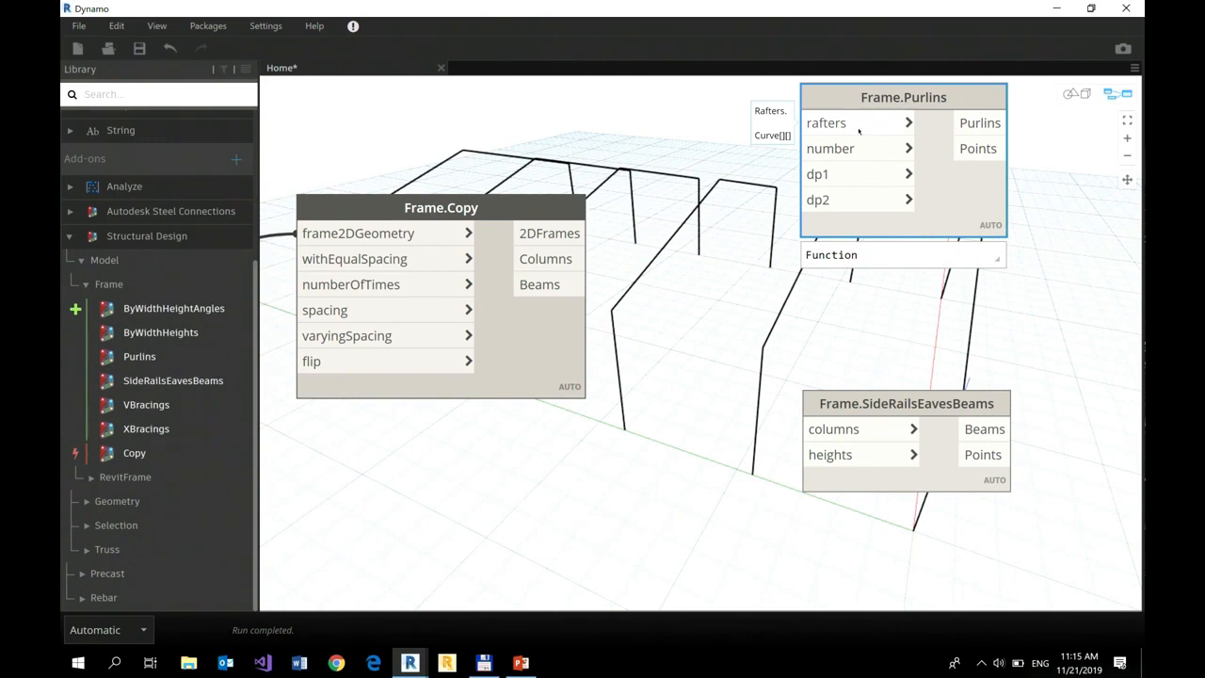
mouse_move(861, 129)
text(0)
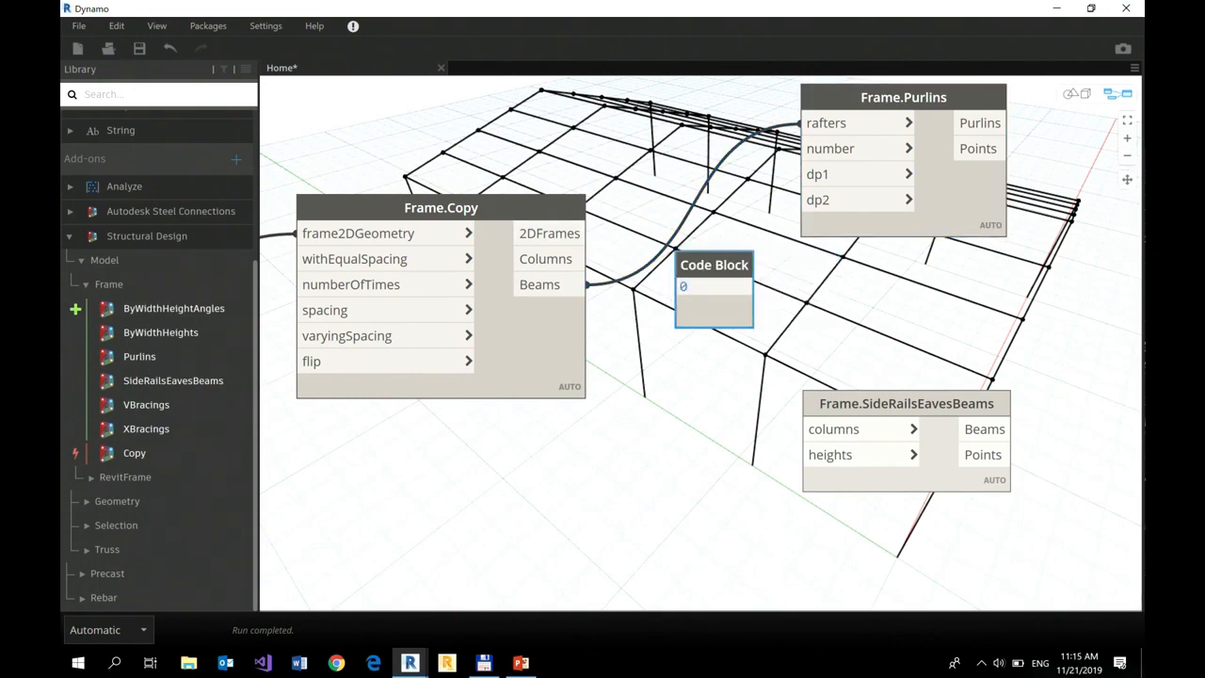
Step: Add a code block holding the purlin offset value 0.25
text(.25)
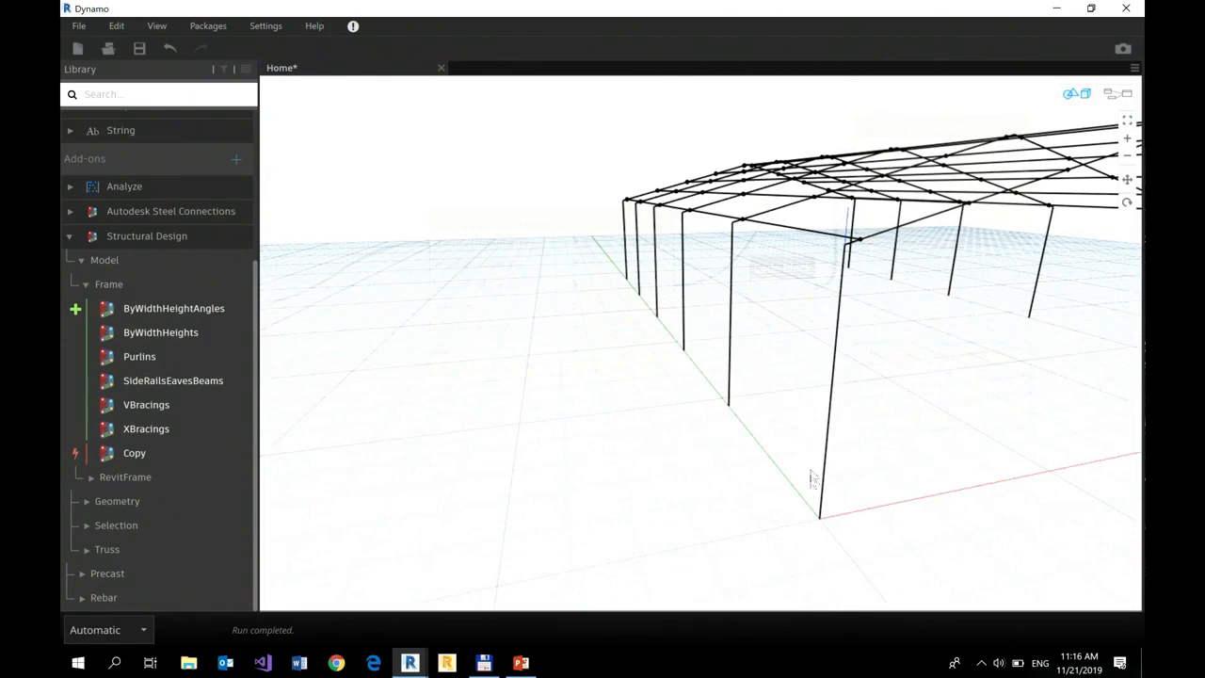
mouse_move(1082, 84)
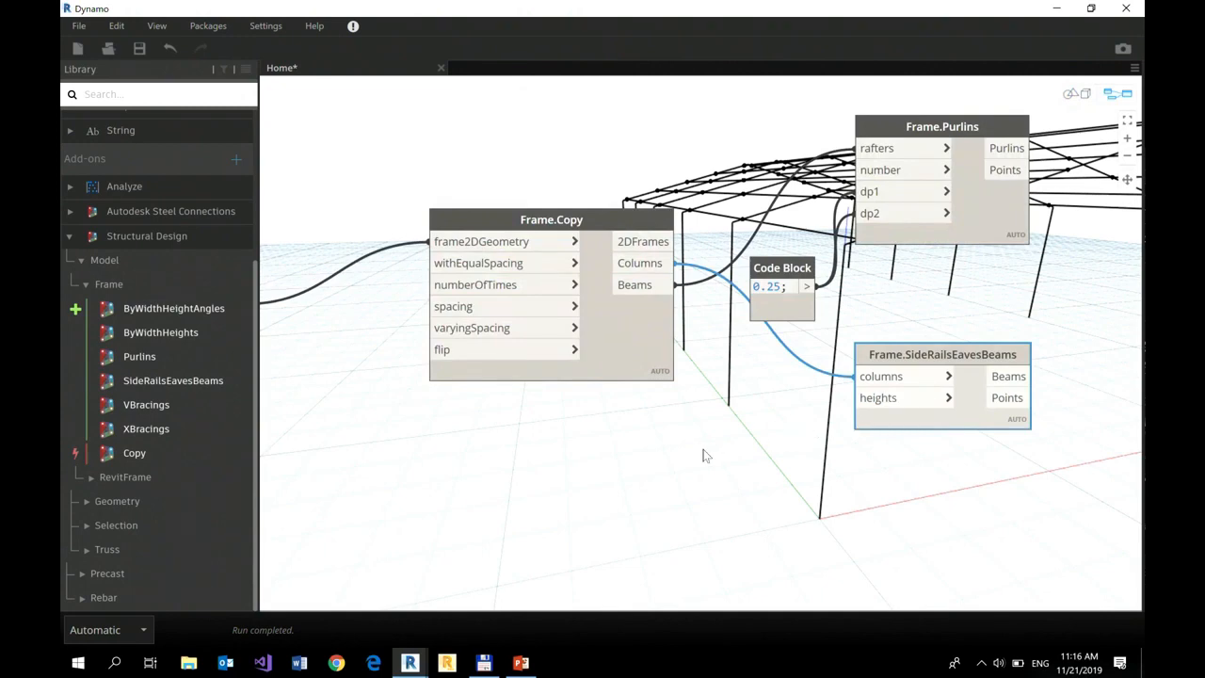
Step: Create a code block with the side-rail heights [2.25, 4.5]
double_click(699, 461)
text([)
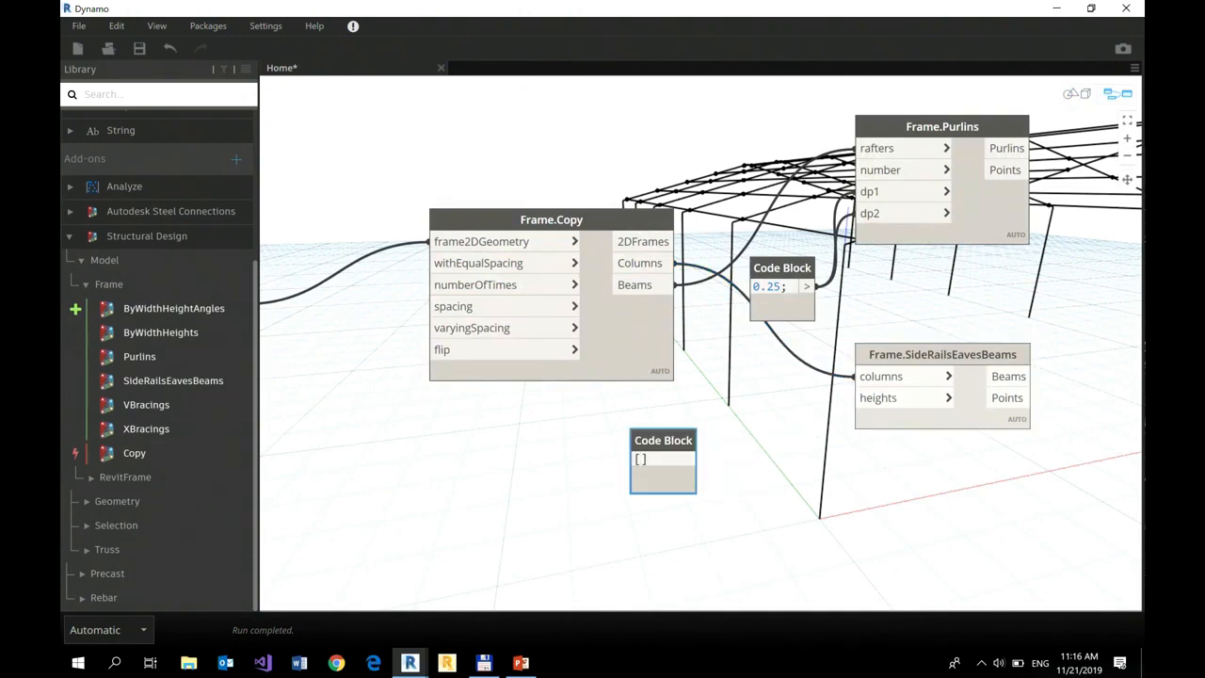
text(2.25,)
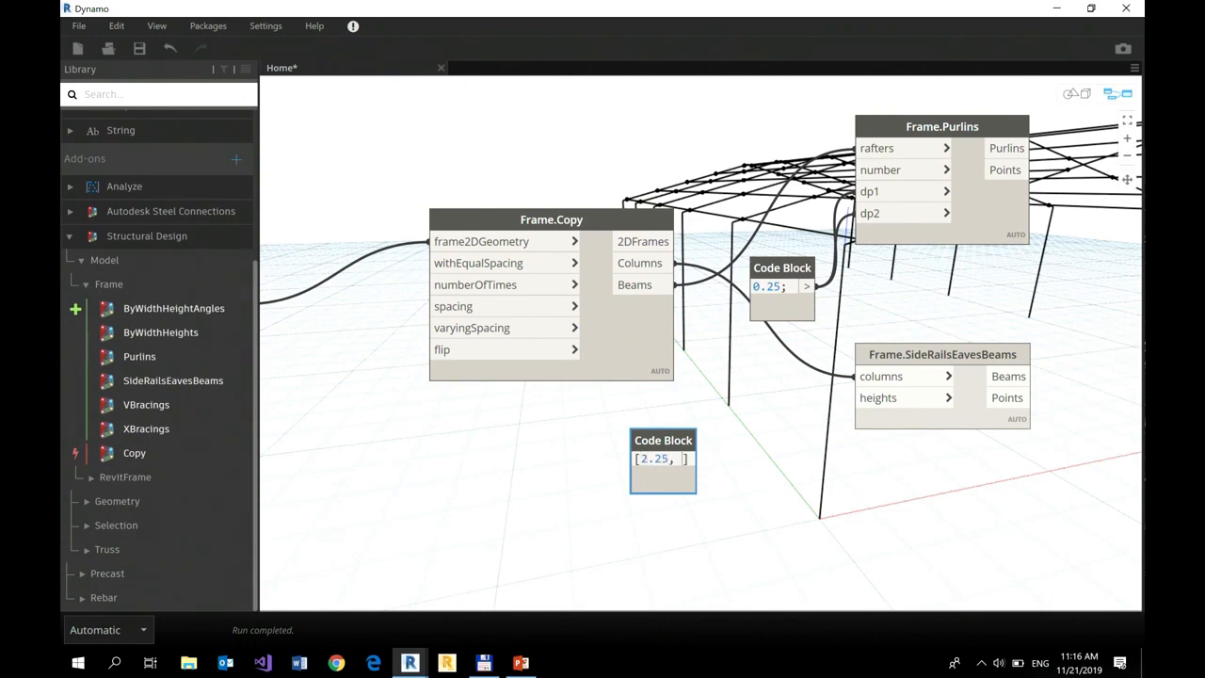
text(4.5)
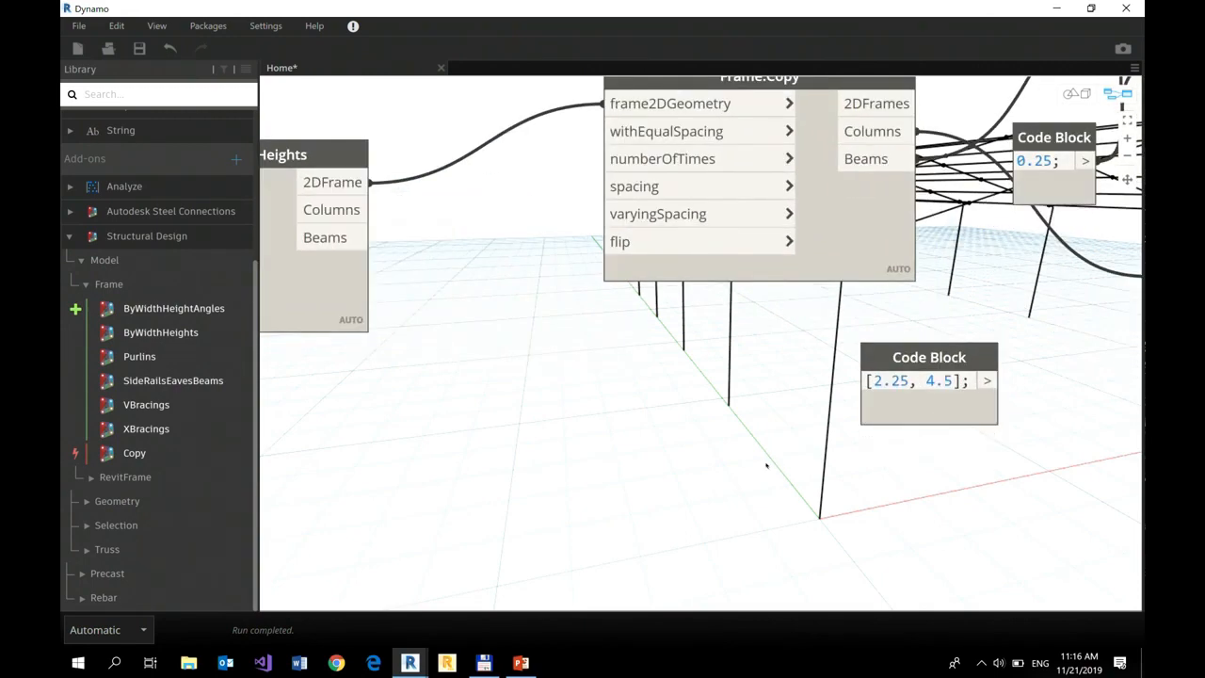
mouse_move(554, 417)
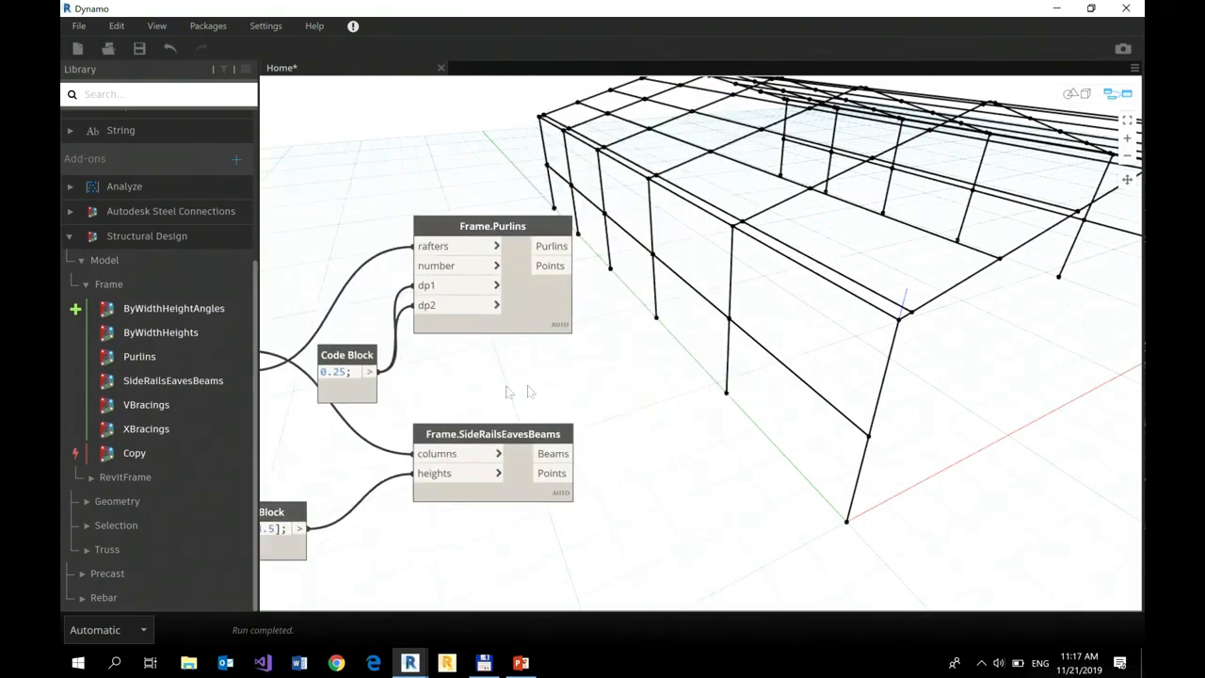
mouse_move(146, 404)
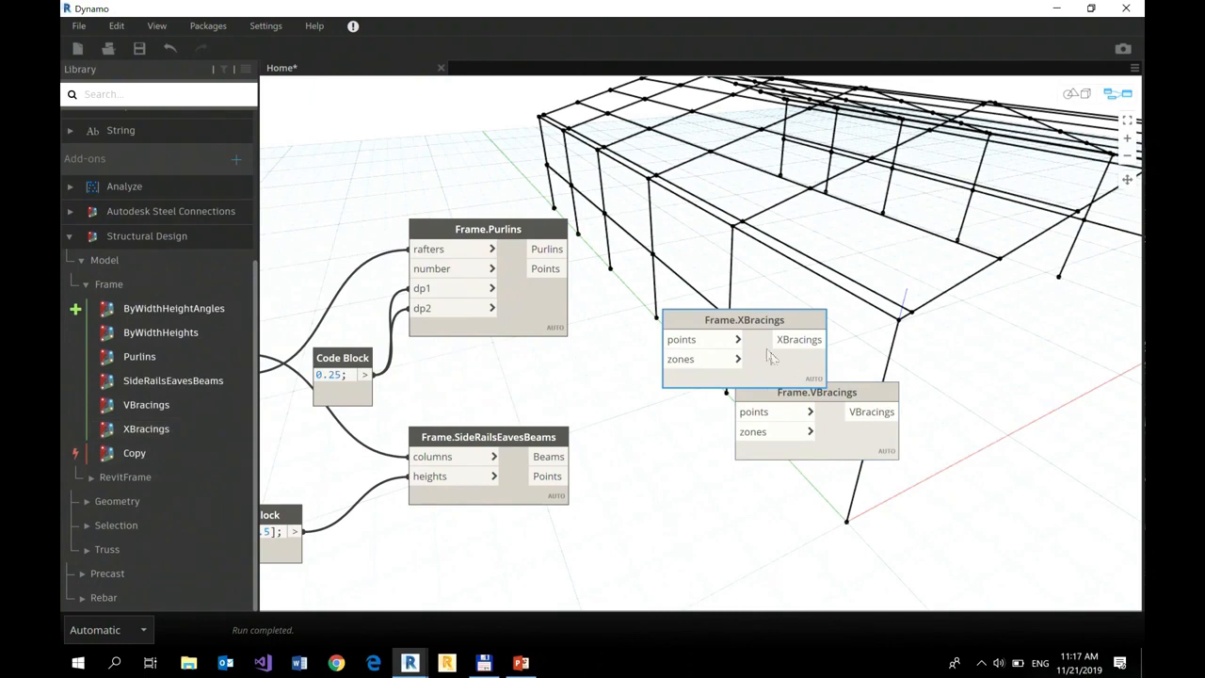
Step: Position the XBracings node above the roof nodes and VBracings slightly lower
drag(744, 319, 785, 156)
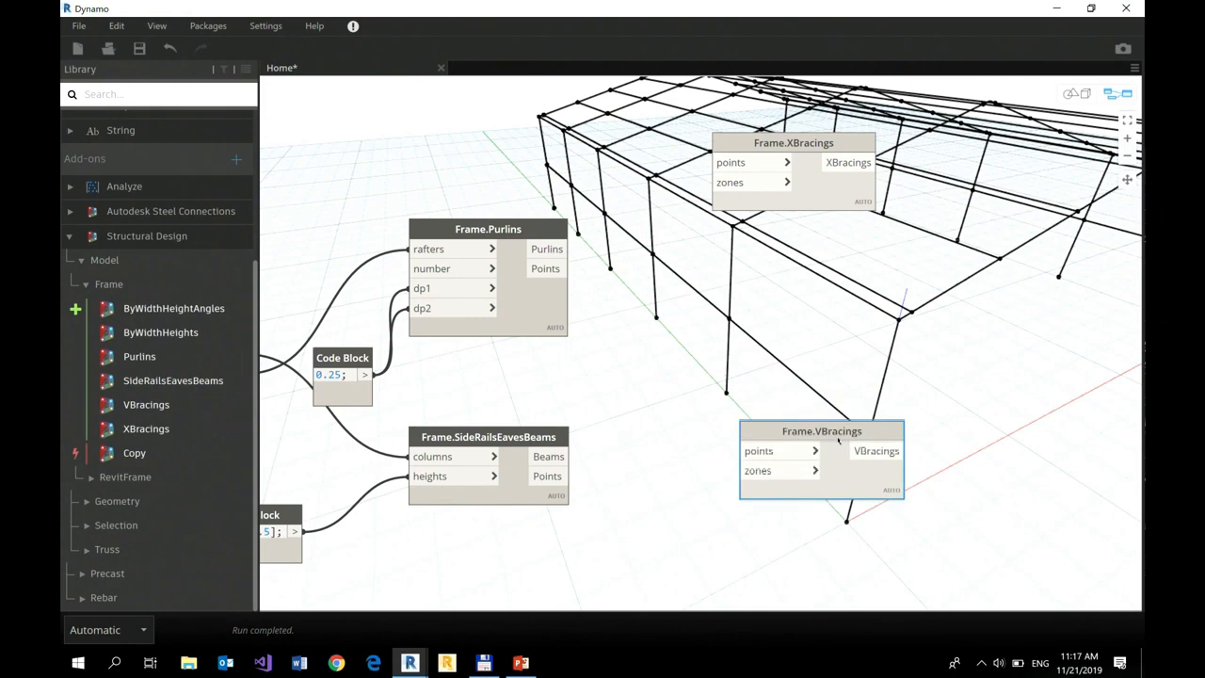
drag(821, 430, 816, 443)
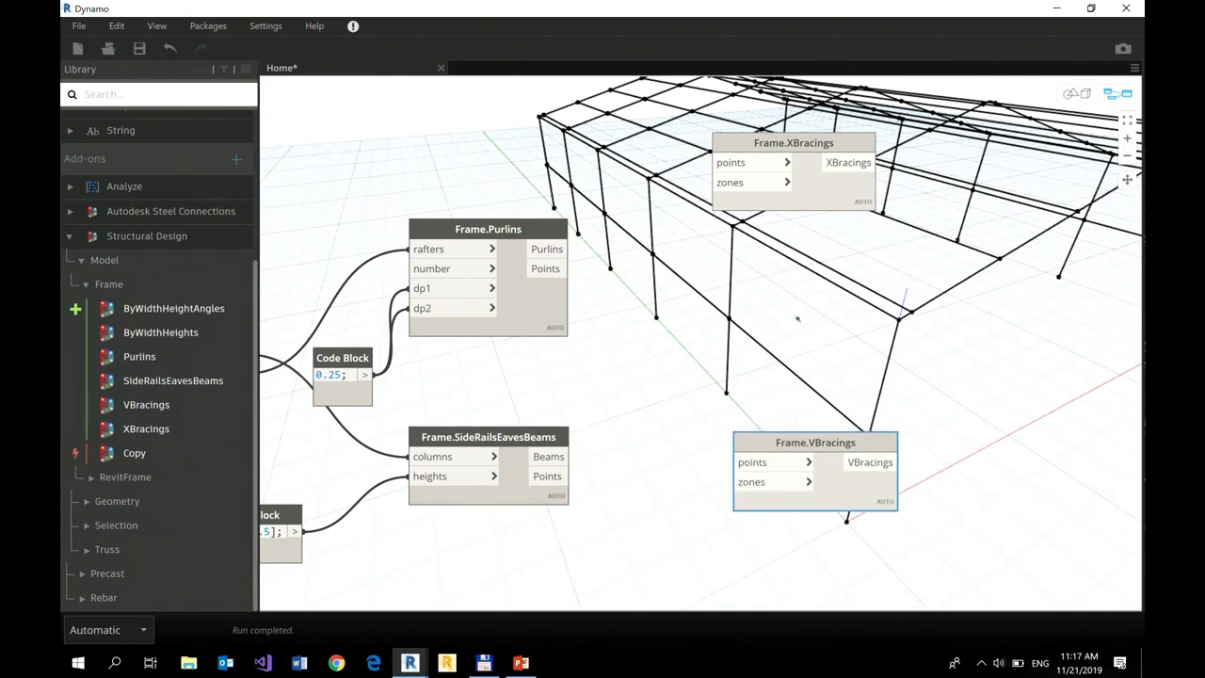
mouse_move(702, 419)
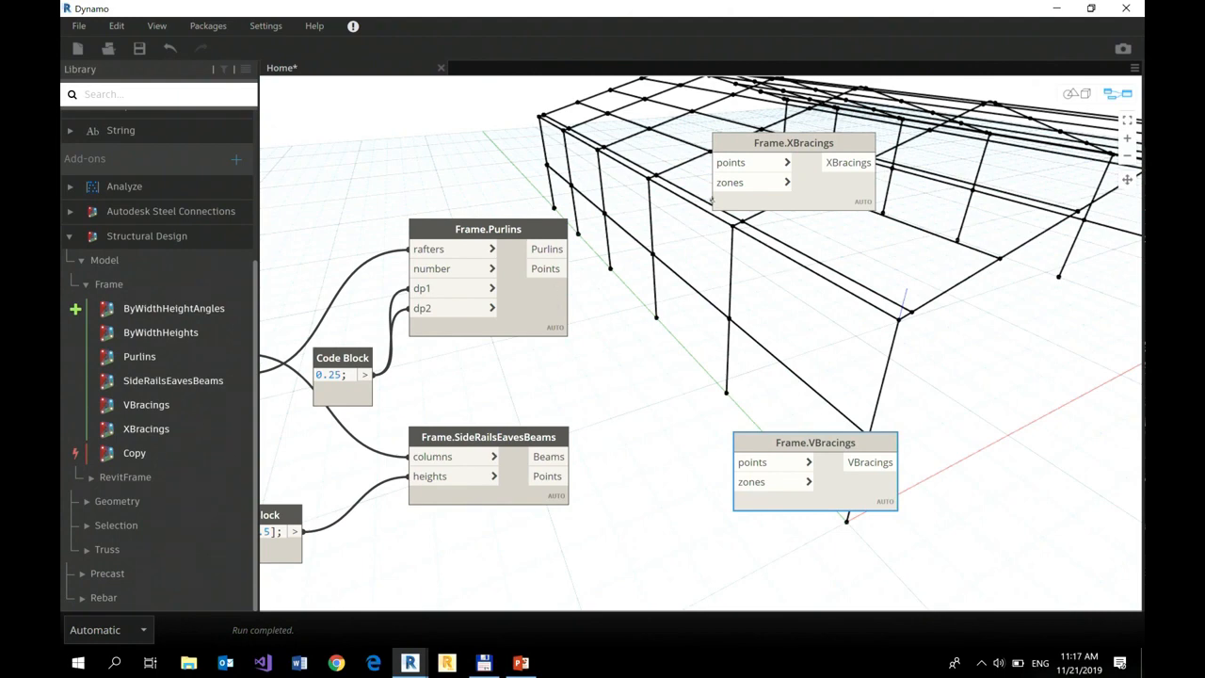
drag(792, 142, 804, 199)
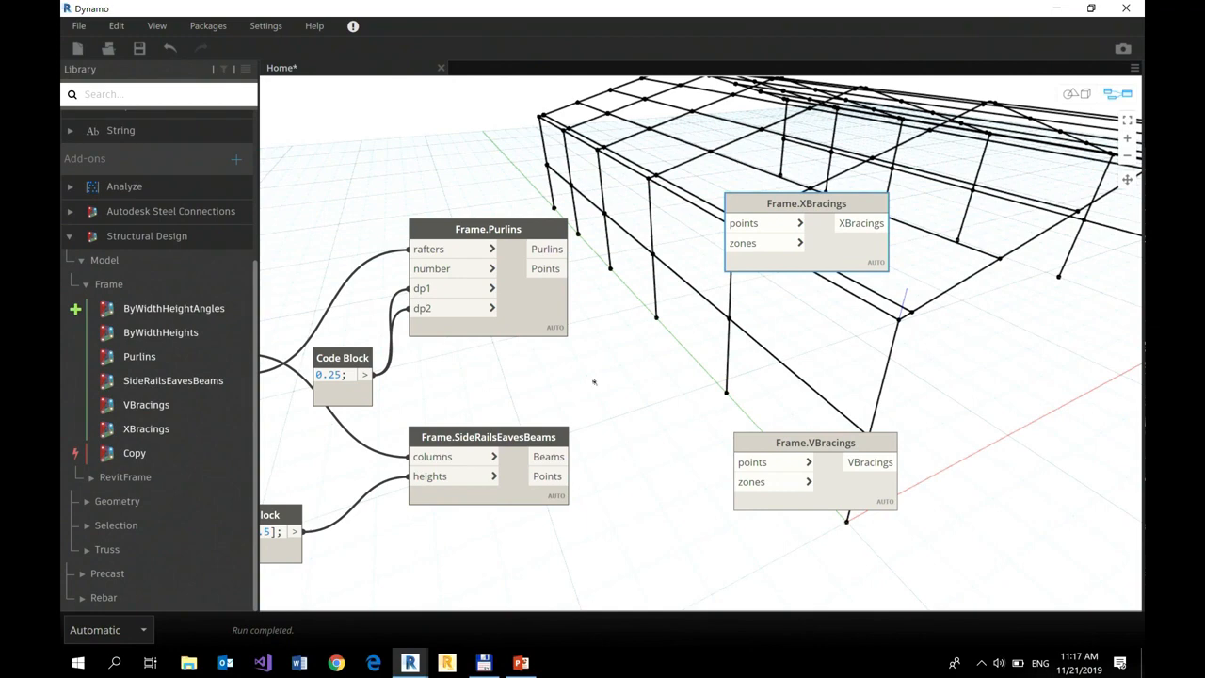
mouse_move(801, 367)
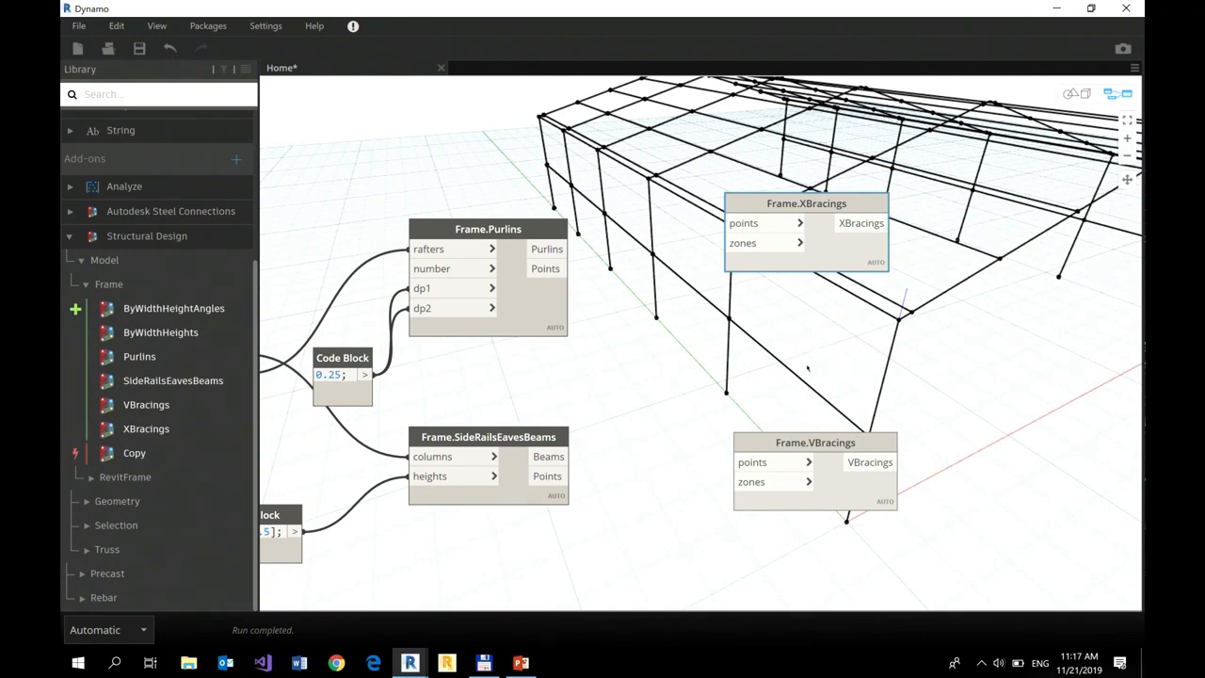
mouse_move(796, 362)
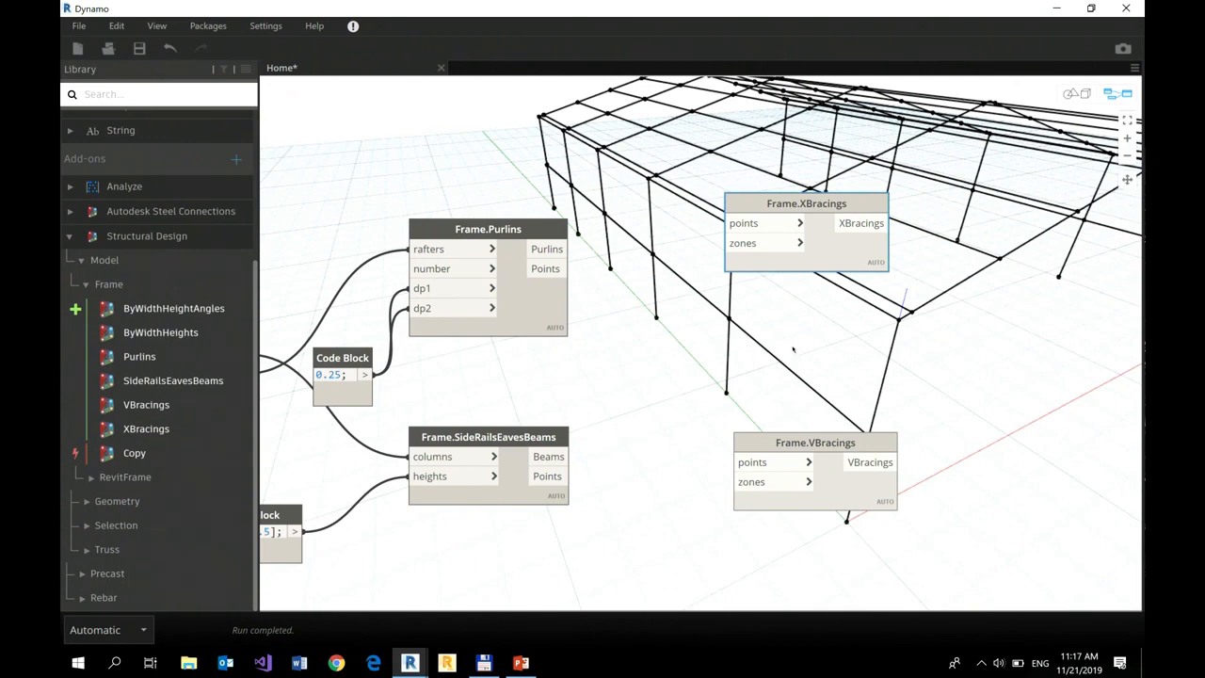
mouse_move(678, 264)
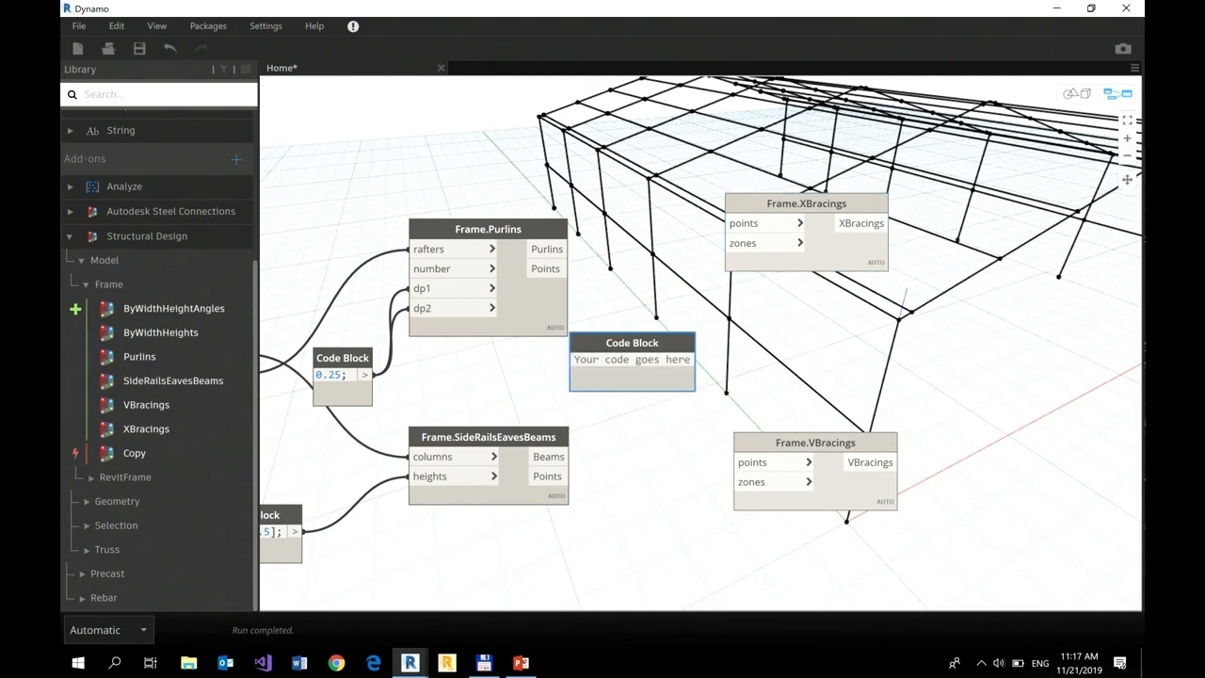
Step: Enter [1, 4] in the code block, then zoom out to see the braced building
text([1, 4])
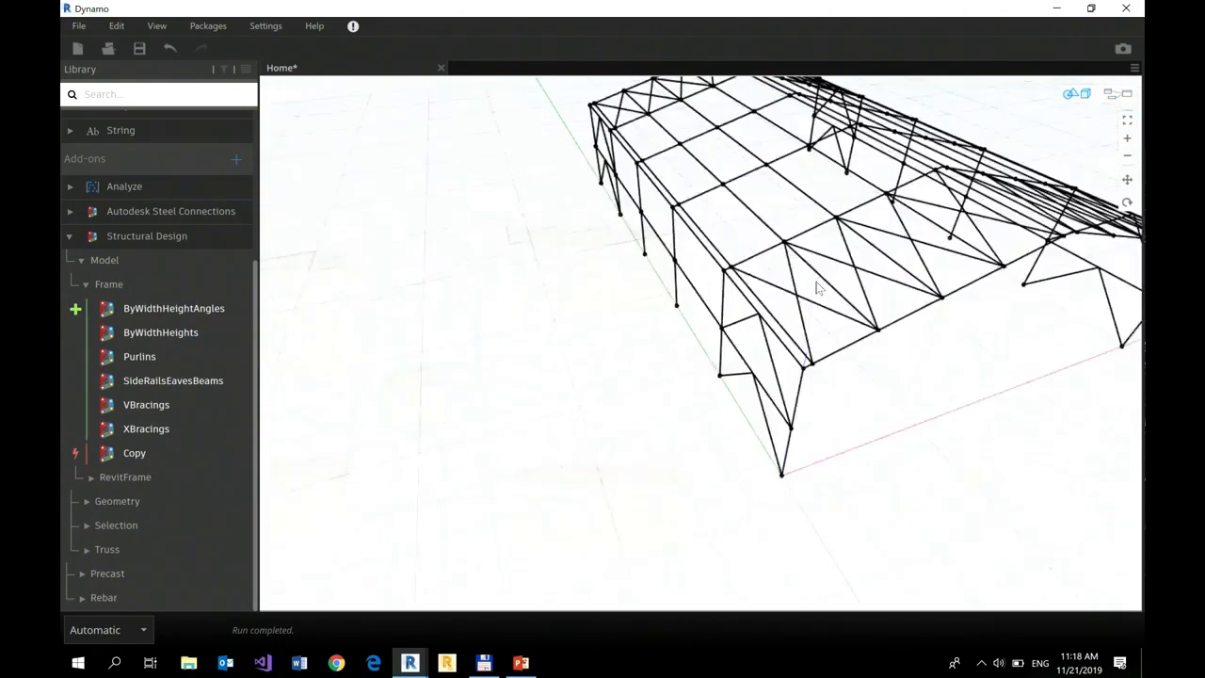
drag(819, 287, 772, 254)
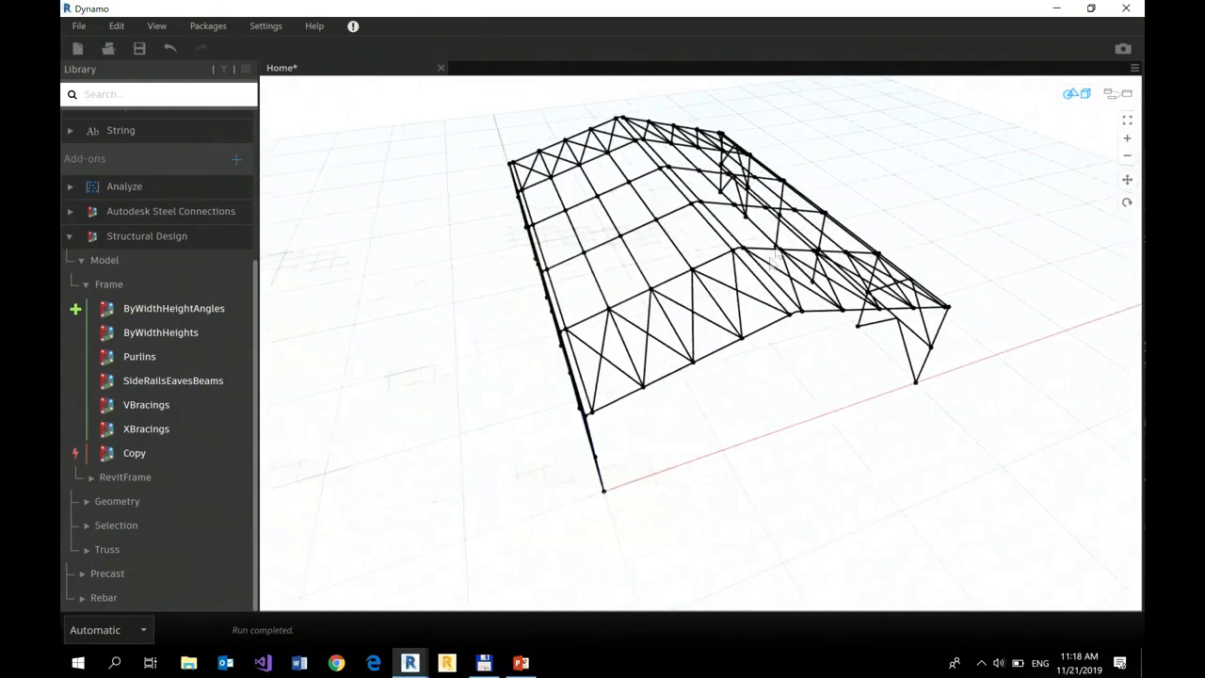
drag(772, 254, 445, 393)
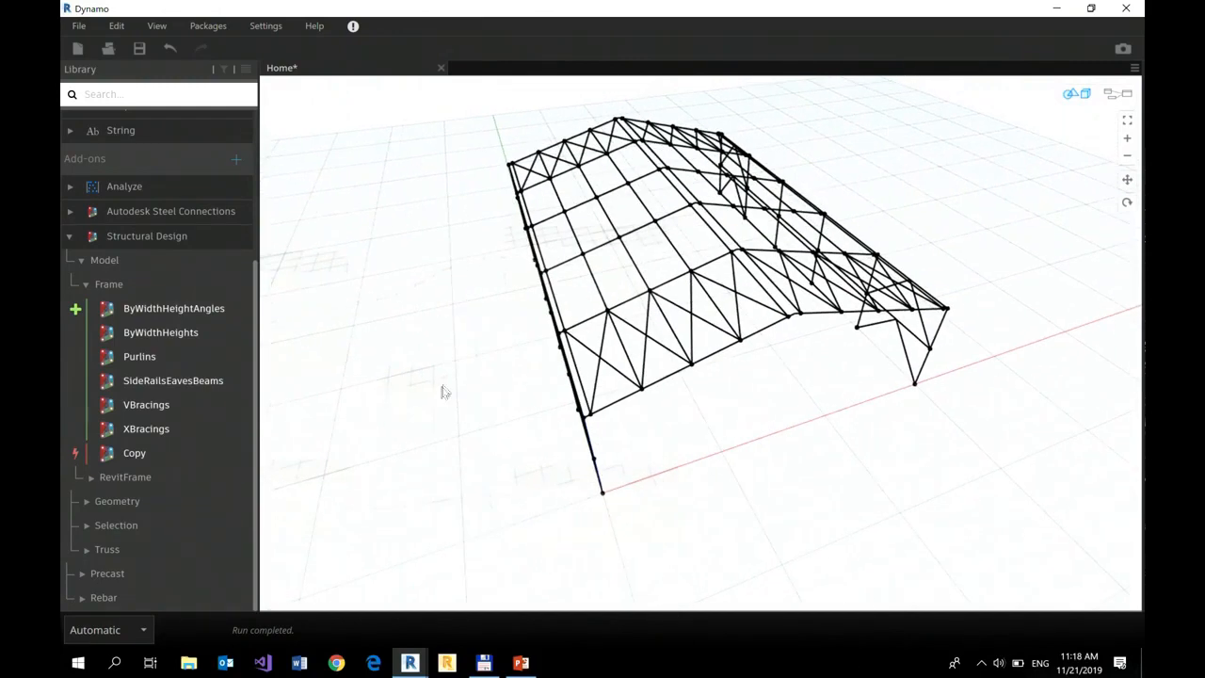
mouse_move(490, 423)
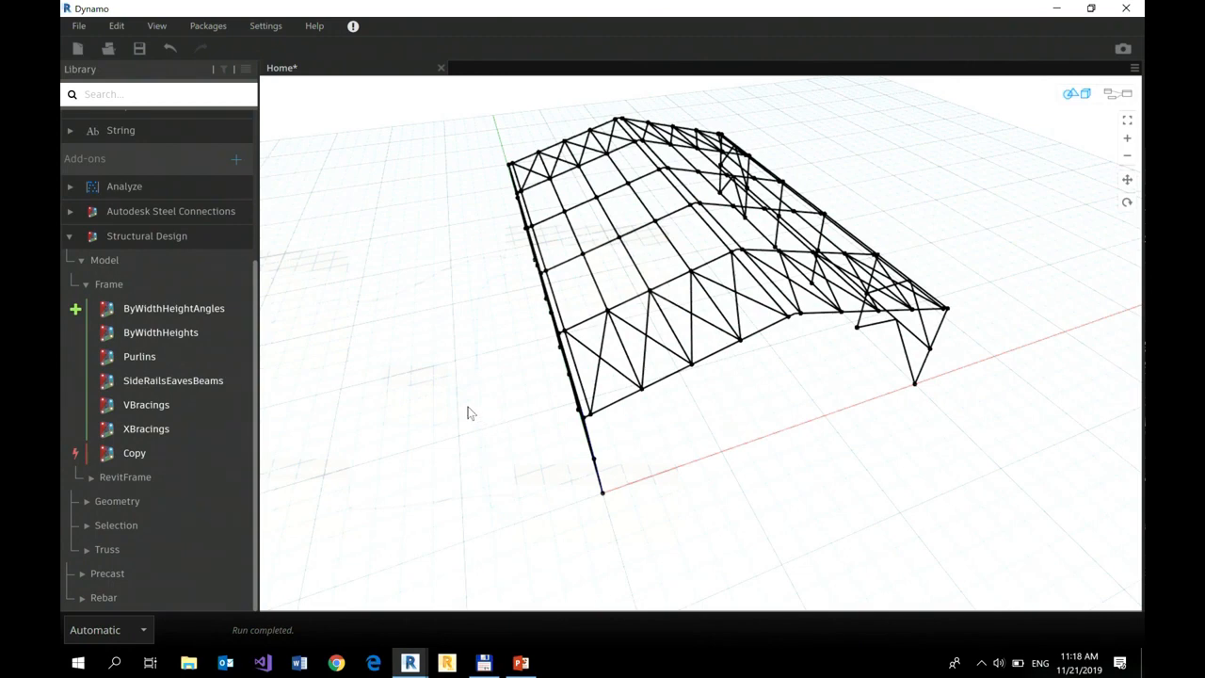
mouse_move(457, 436)
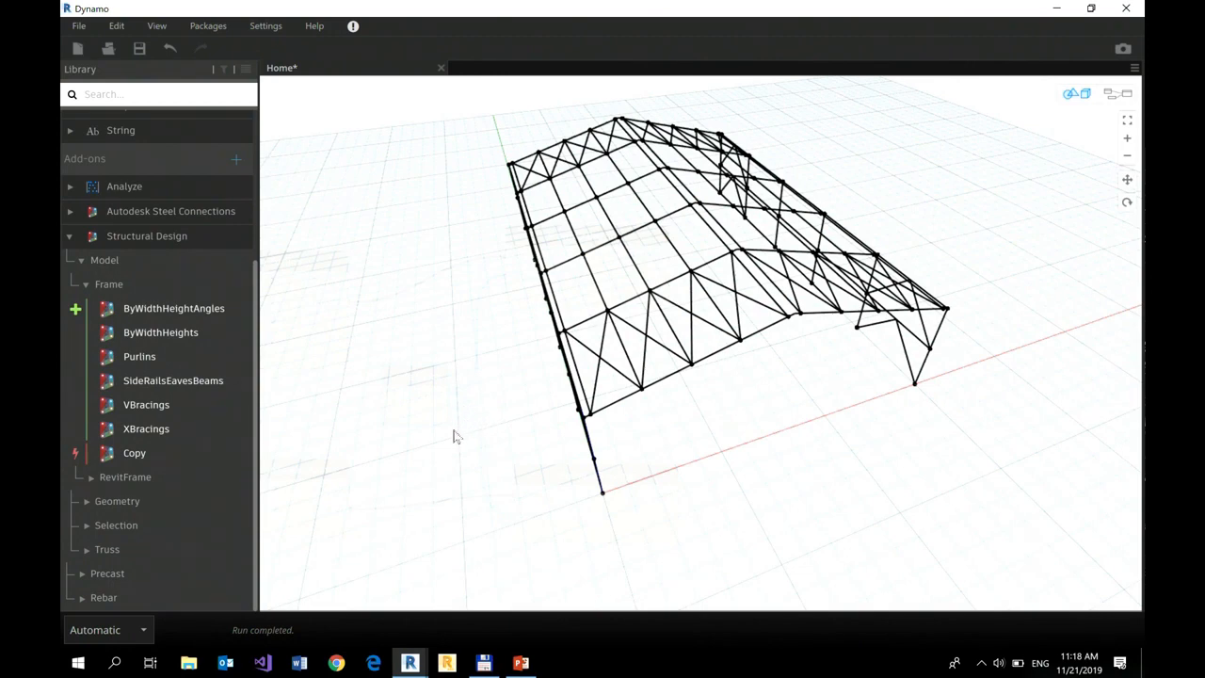
mouse_move(414, 440)
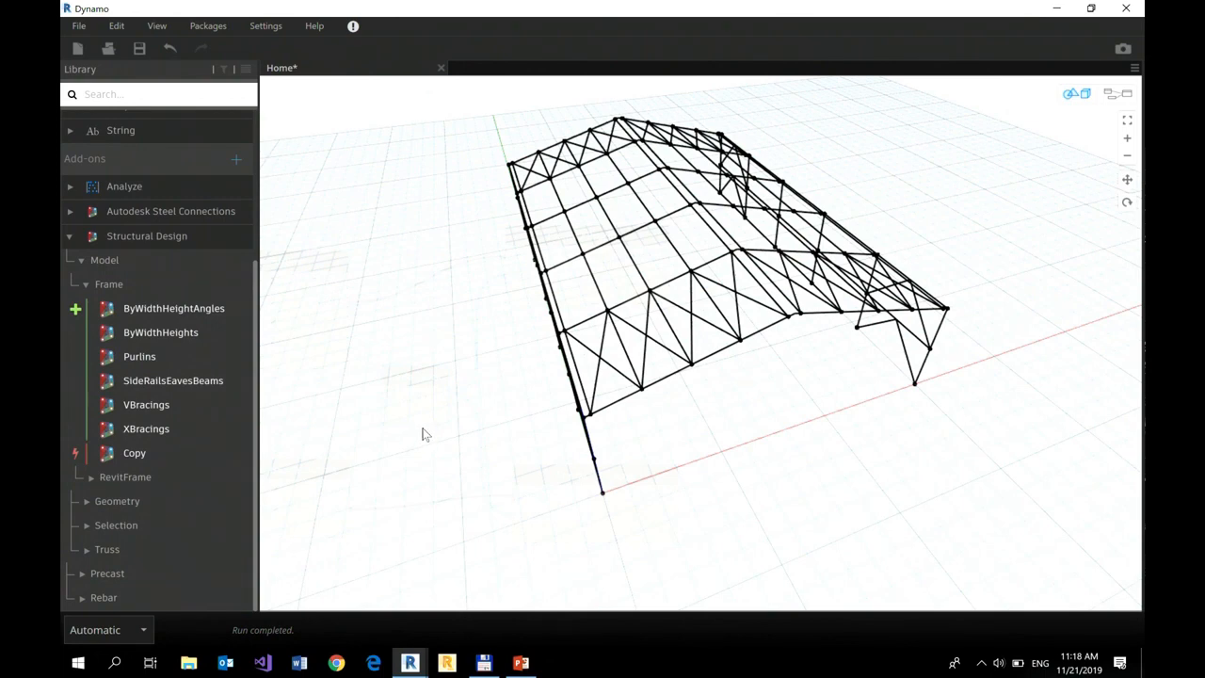
mouse_move(446, 428)
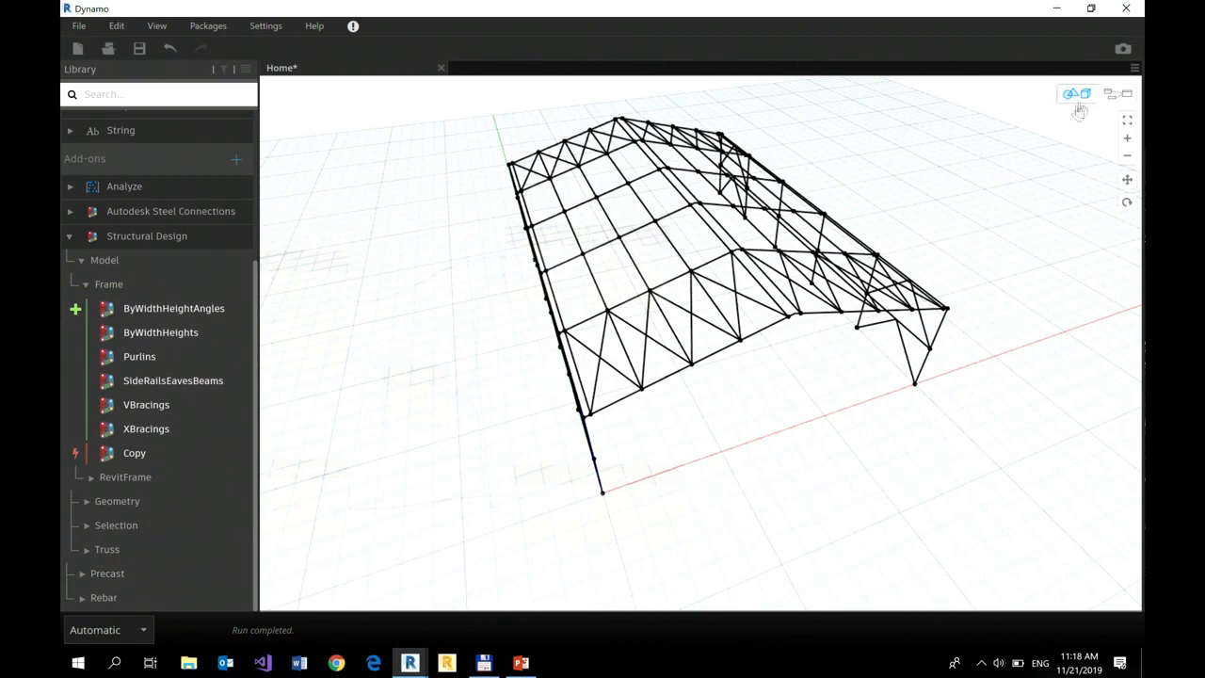
Step: Return to the graph and add List.TakeEveryNthItem by searching 'nt'
click(1079, 94)
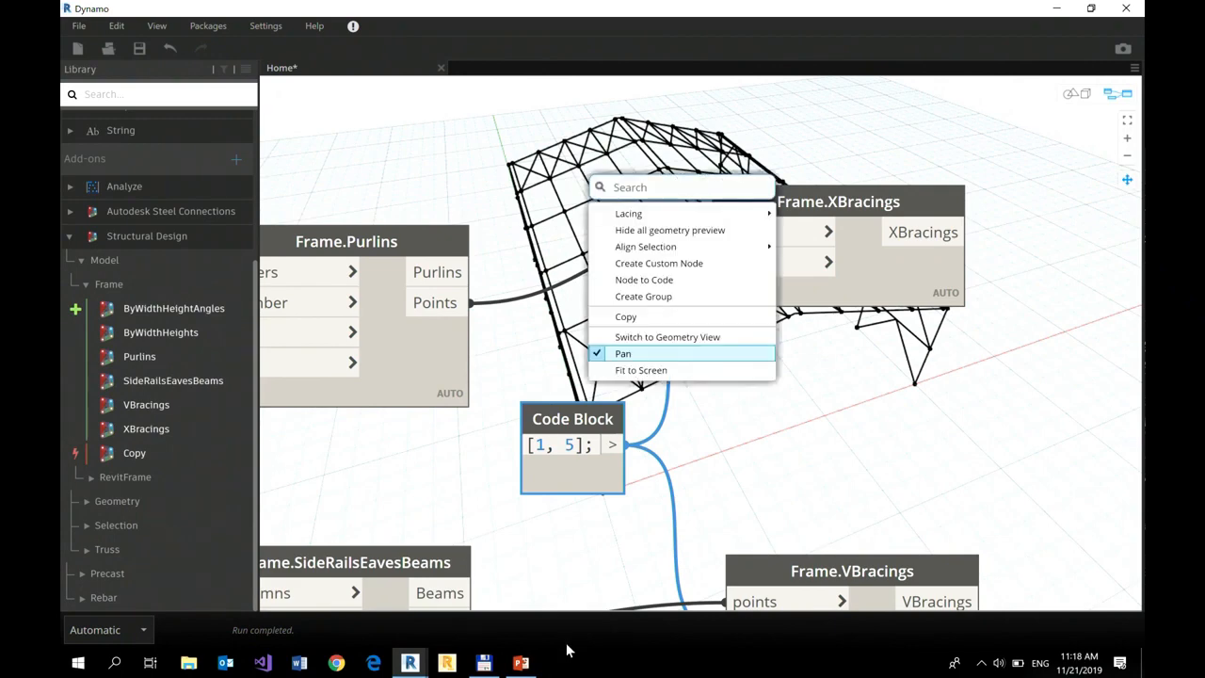
text(n)
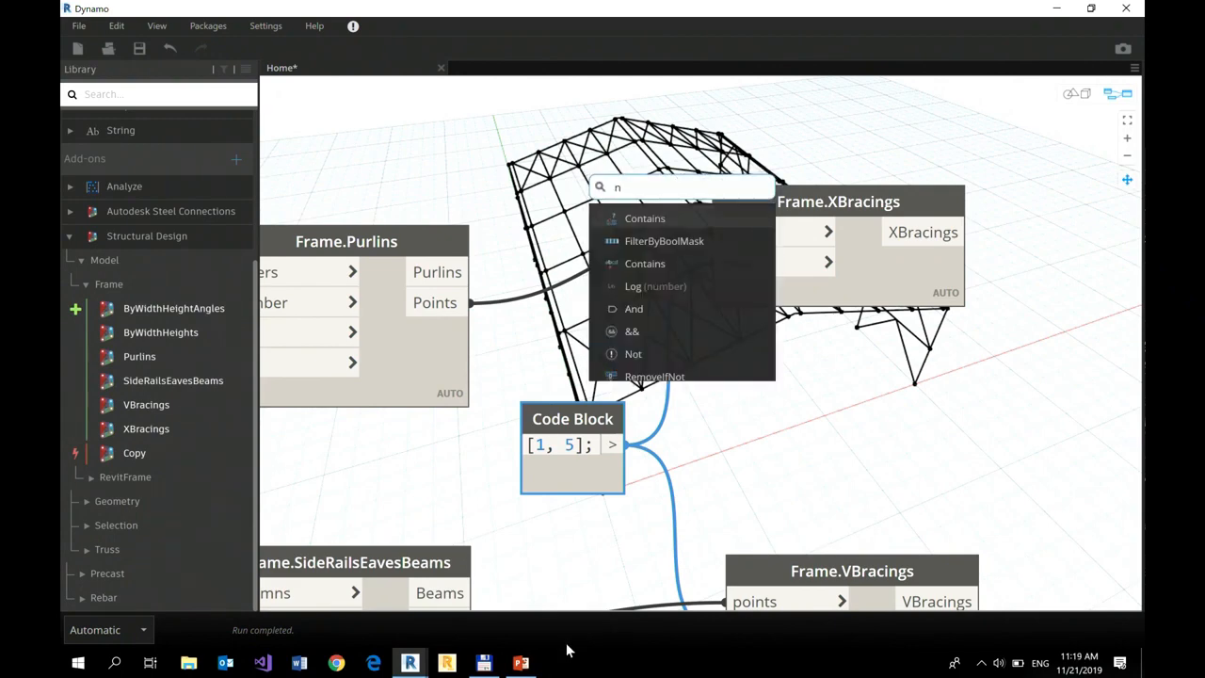
text(t)
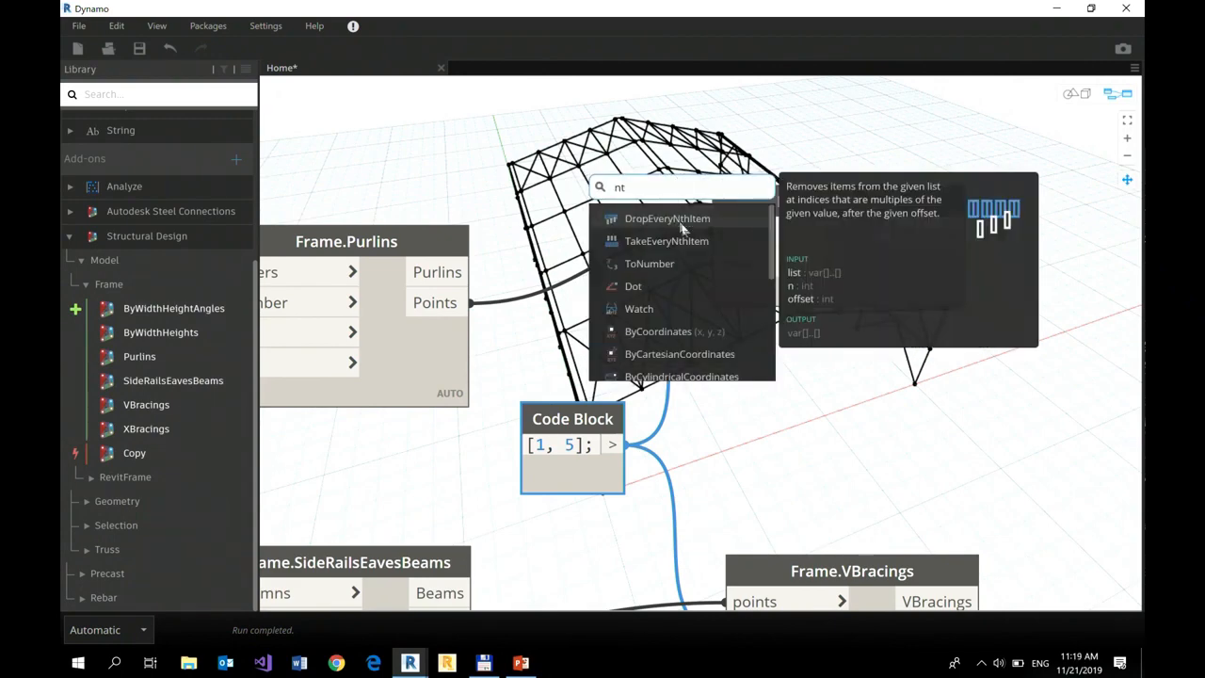
click(667, 241)
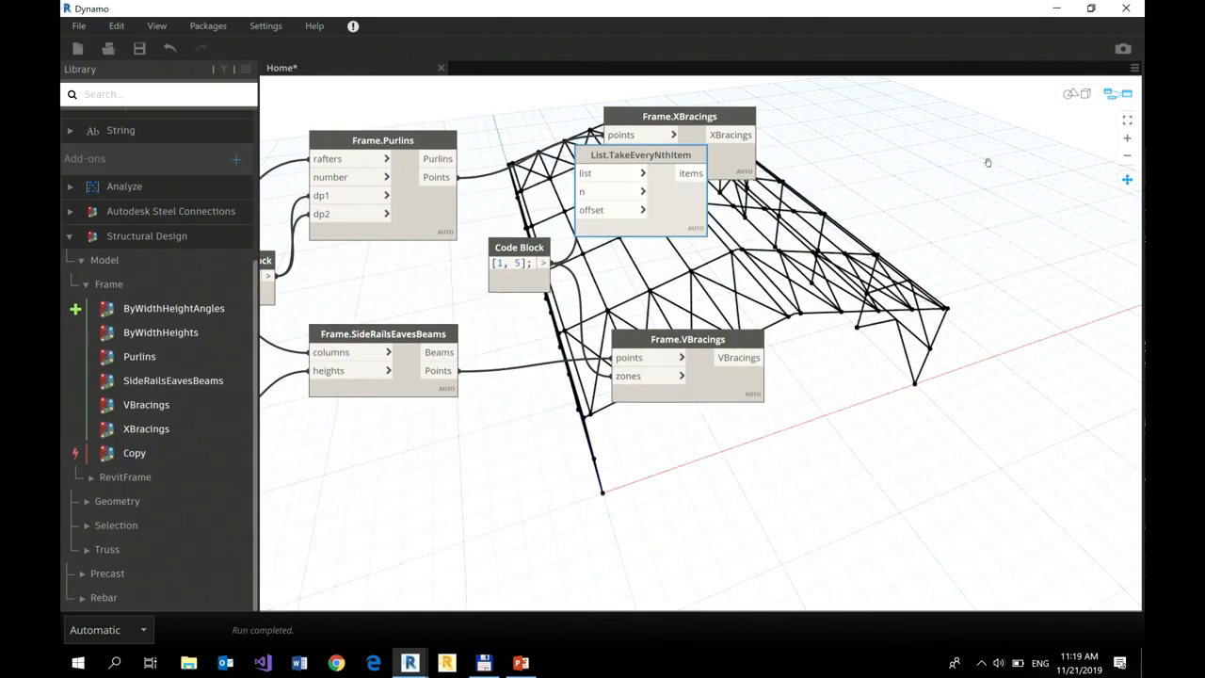
Step: Move TakeEveryNthItem up, give it n=2, offset=1, and wire it into XBracings
right_click(659, 207)
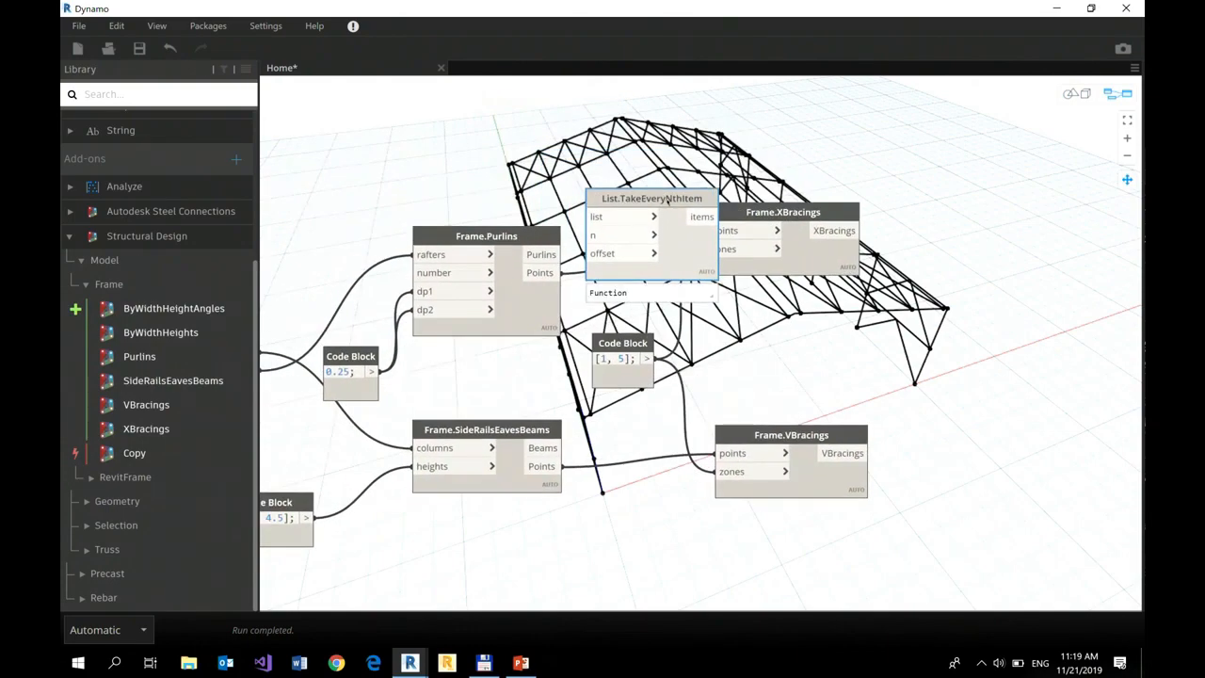
drag(652, 198, 653, 98)
text(2;)
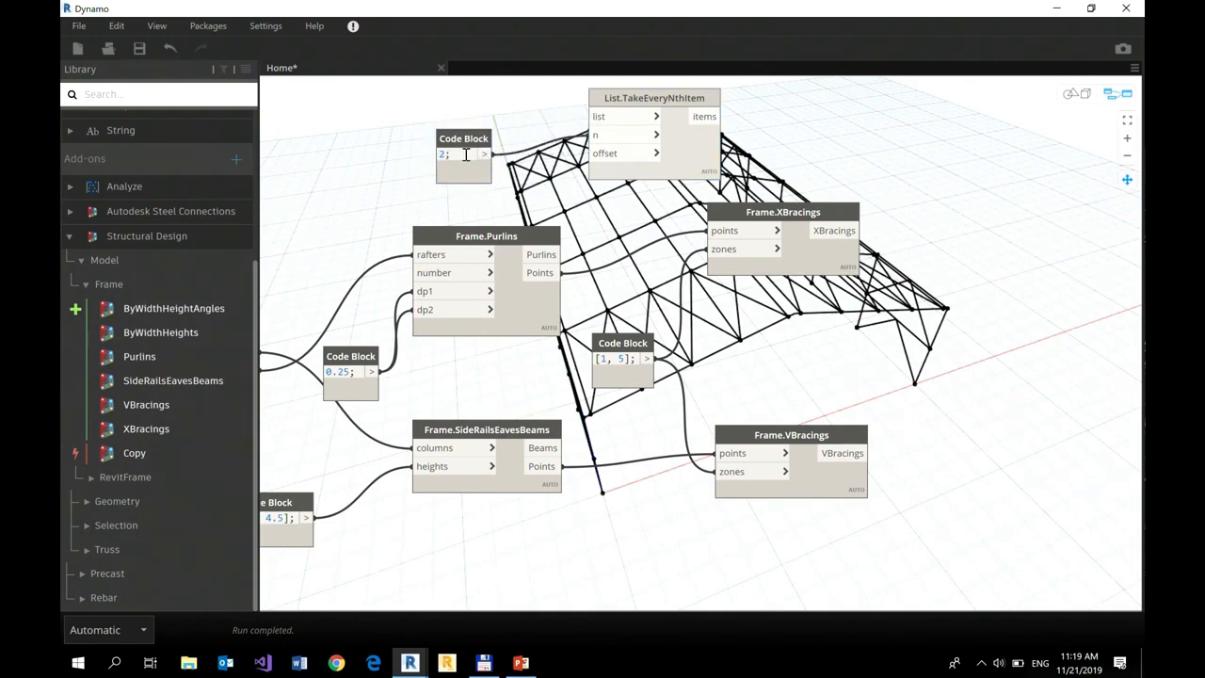
text(1;)
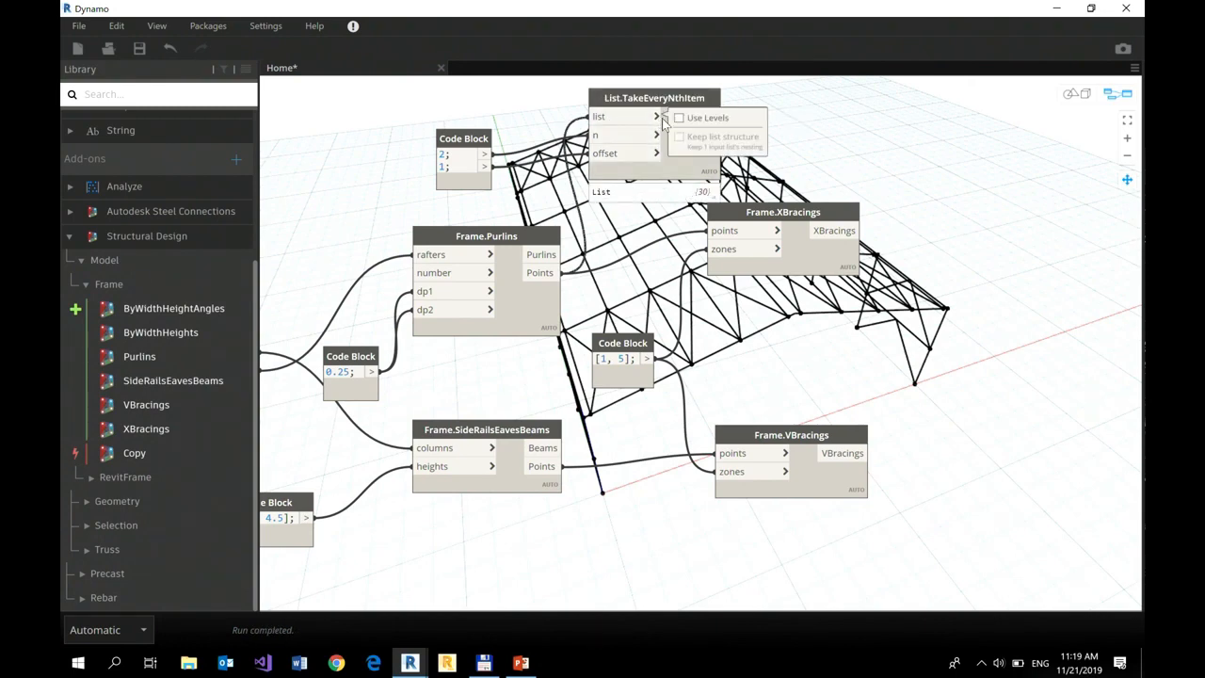
click(680, 117)
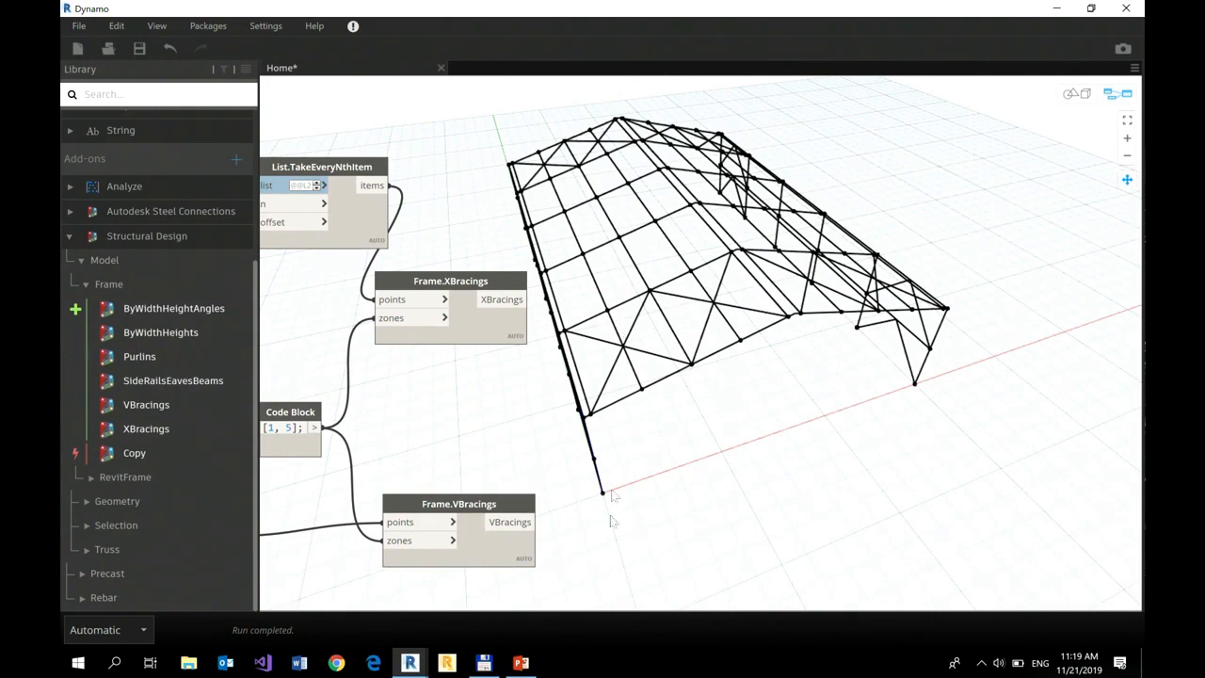
mouse_move(1009, 592)
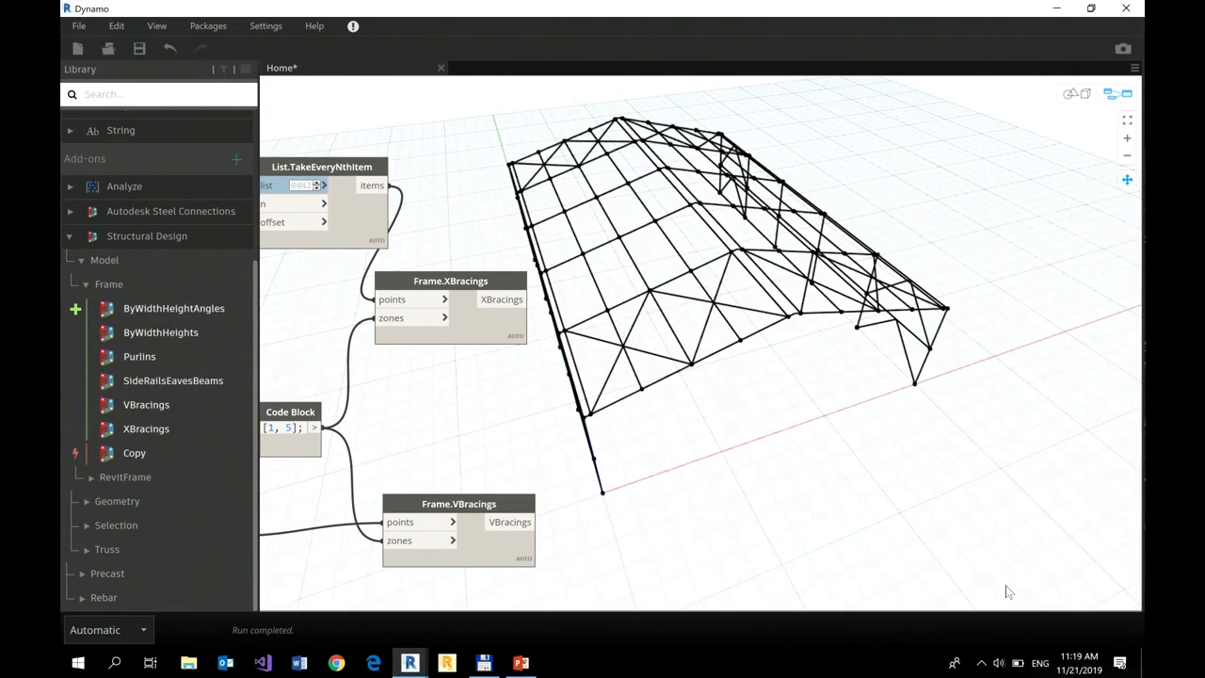
mouse_move(1009, 570)
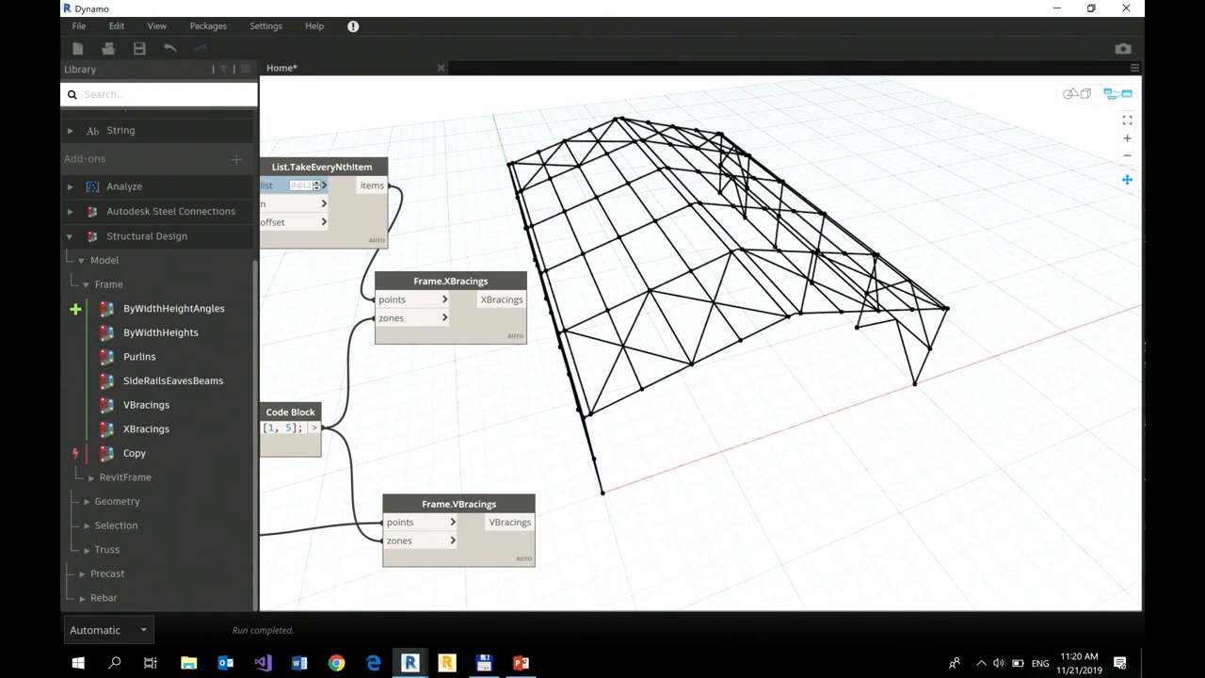
Step: Switch to PowerPoint and select slide 25, Structural Analysis for Dynamo Package
click(521, 663)
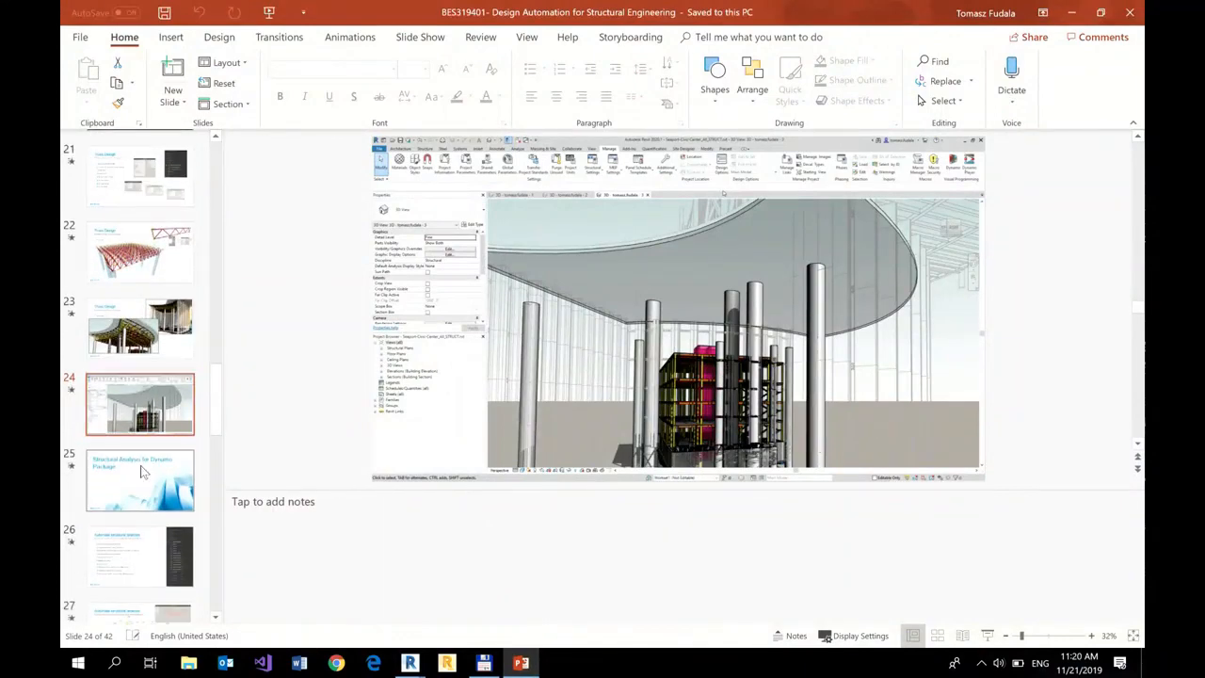
click(140, 480)
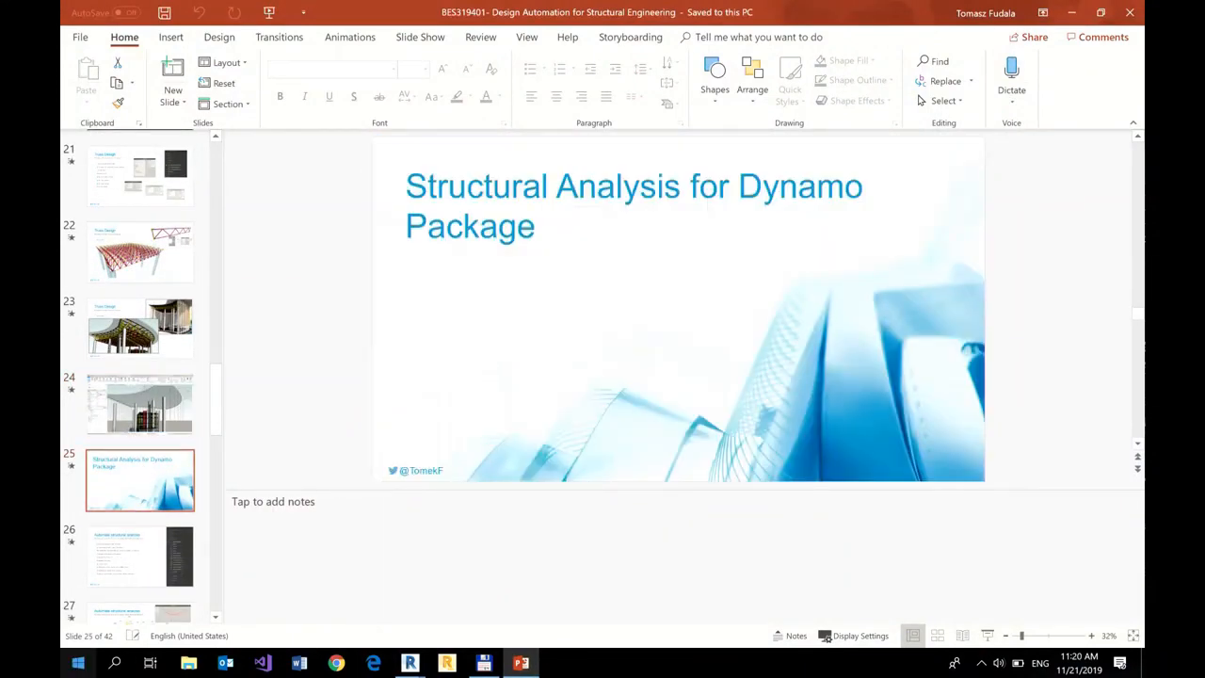